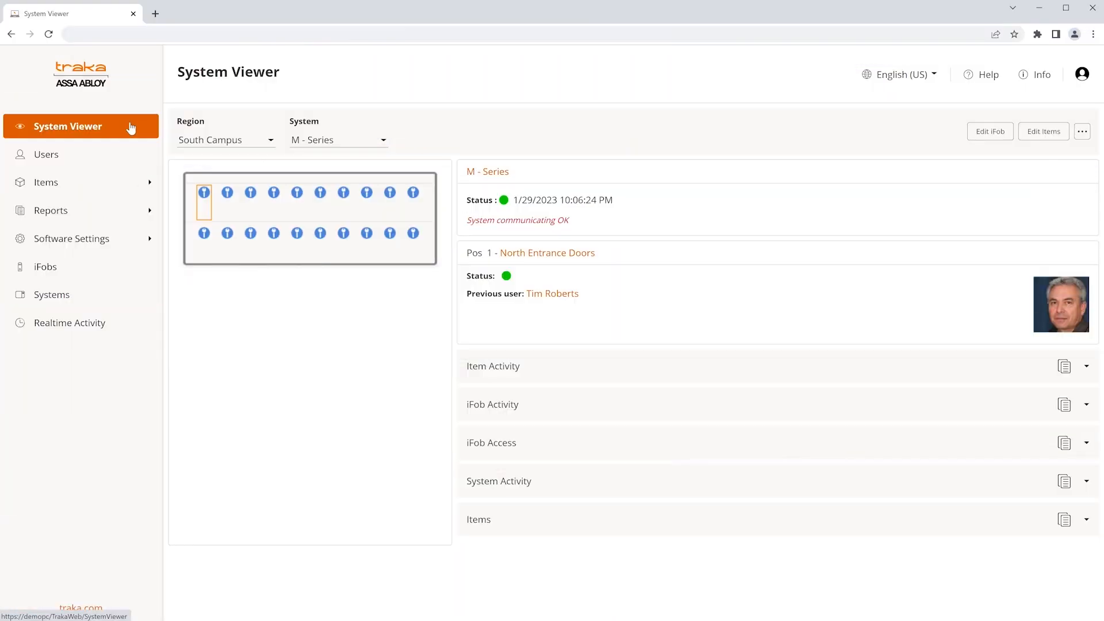
# - Go to System Viewer and launch the Item Activity report for the M-Series system
pyautogui.click(46, 182)
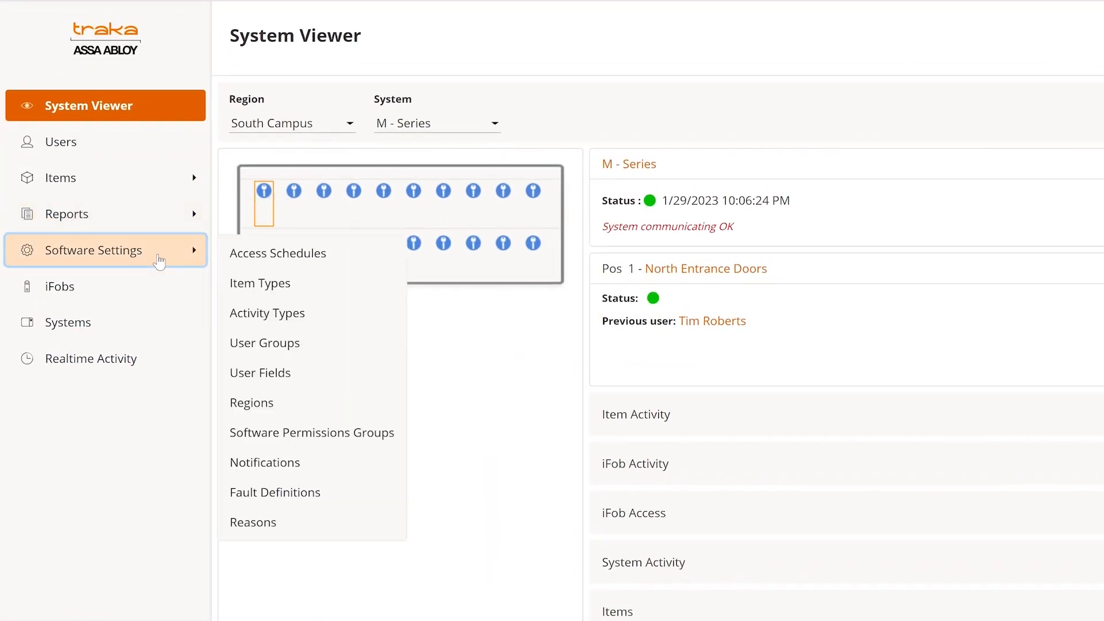
pyautogui.moveTo(264, 462)
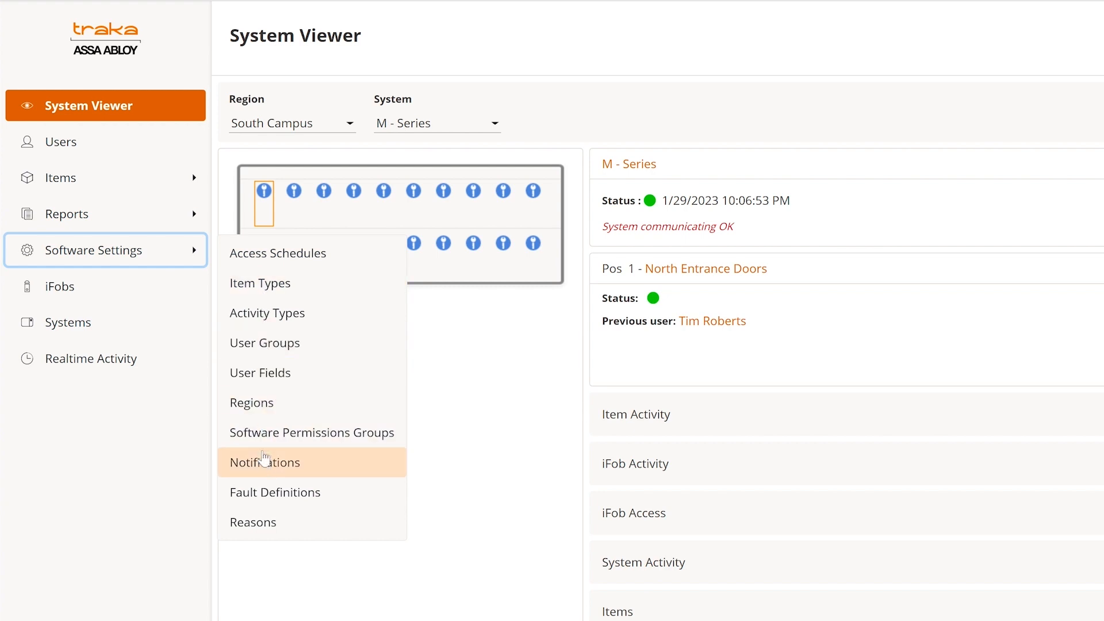
pyautogui.moveTo(263, 464)
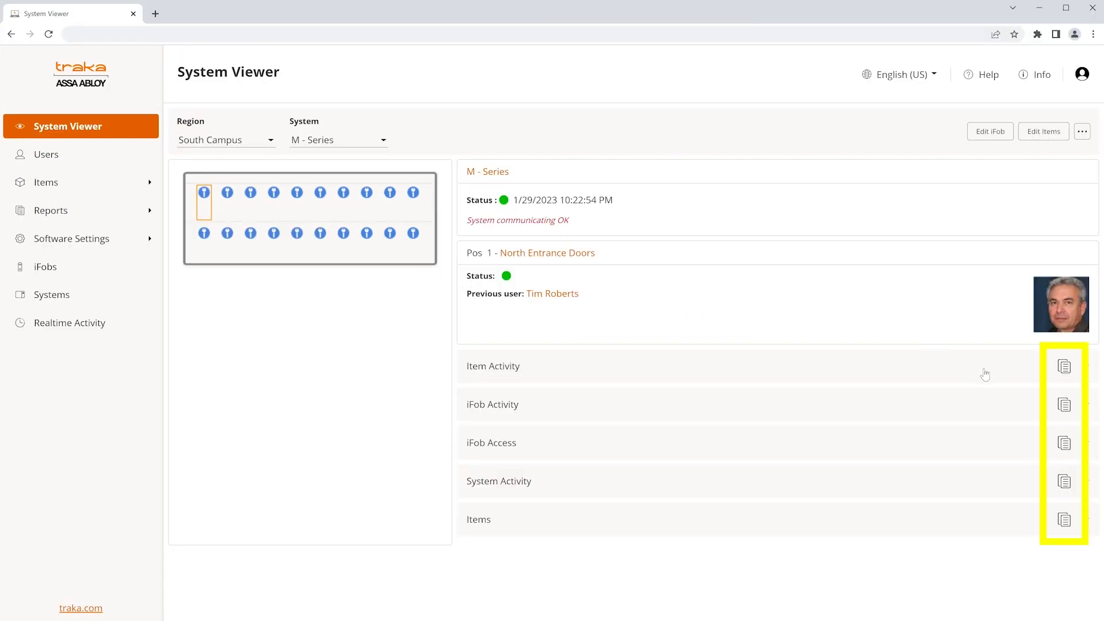
pyautogui.click(1063, 366)
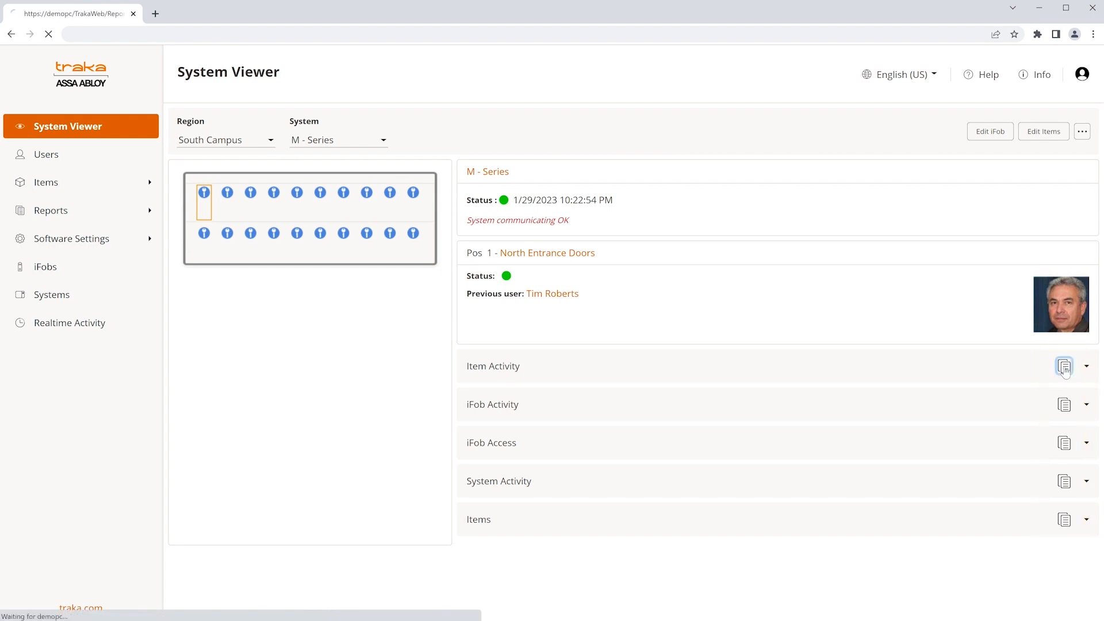
pyautogui.click(1064, 366)
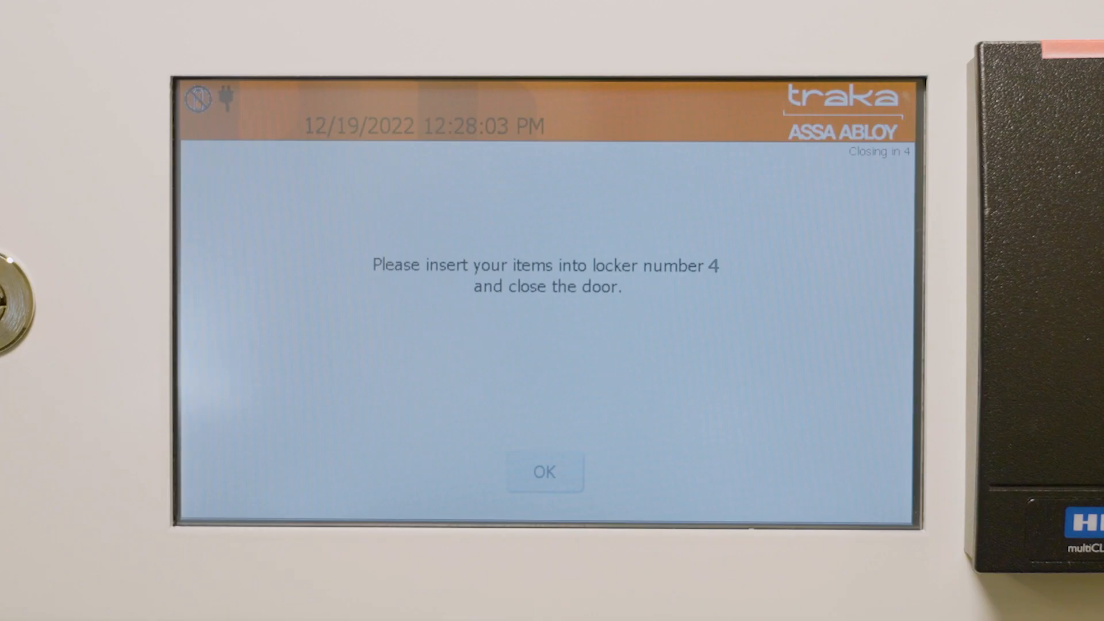
# - Acknowledge the prompt assigning locker number 4 for depositing items
pyautogui.click(544, 471)
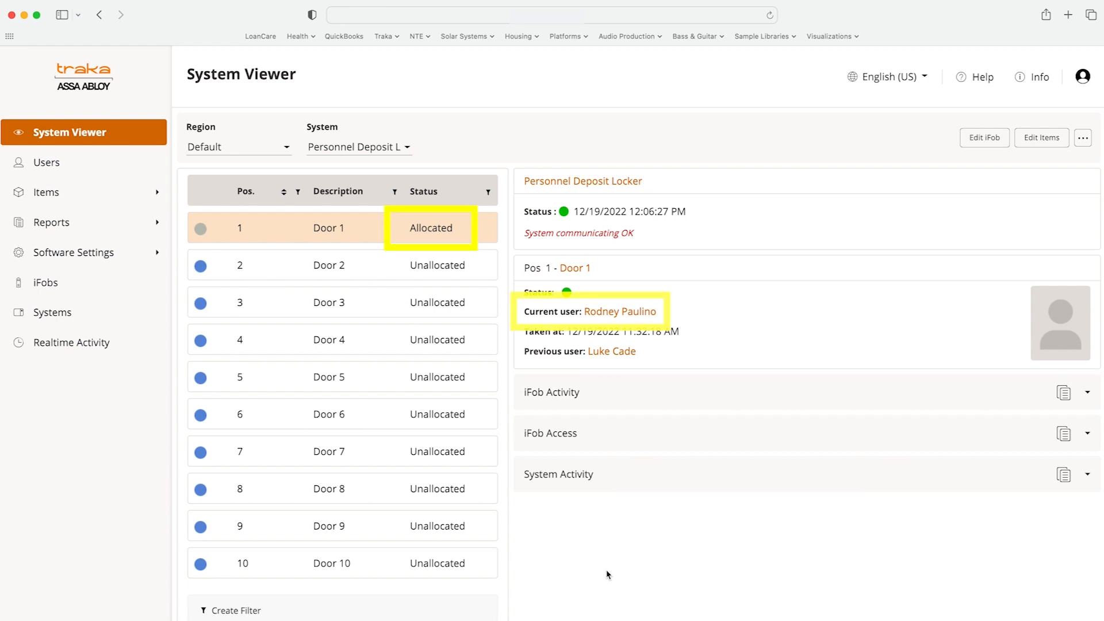
# - Select Door 1 of the Personnel Deposit Locker to view its Allocated status and current user
pyautogui.click(329, 377)
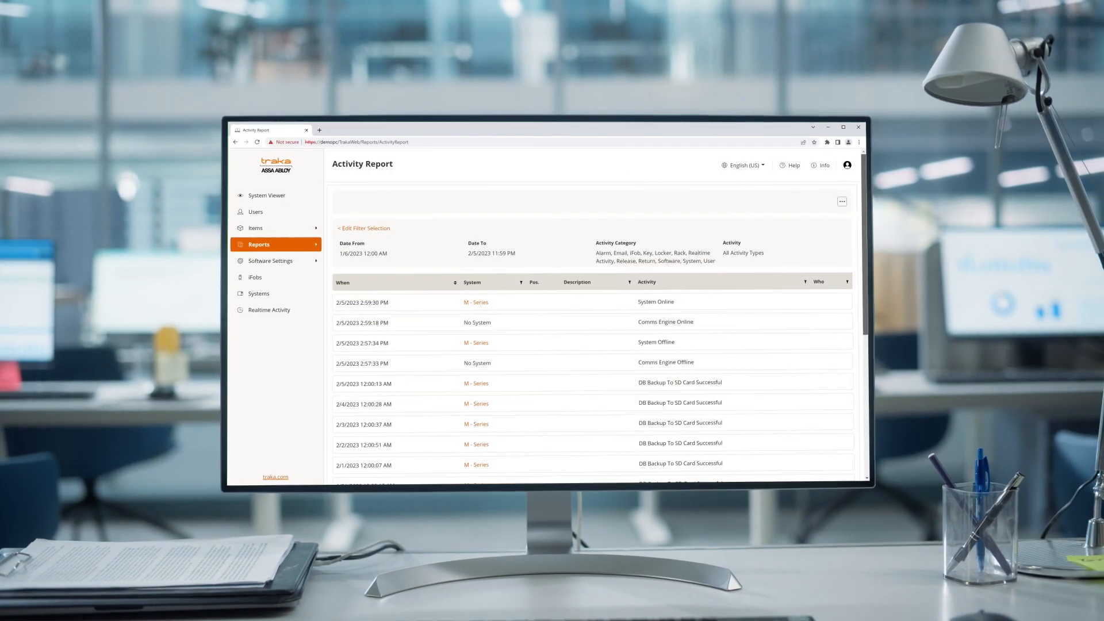
pyautogui.scroll(-3)
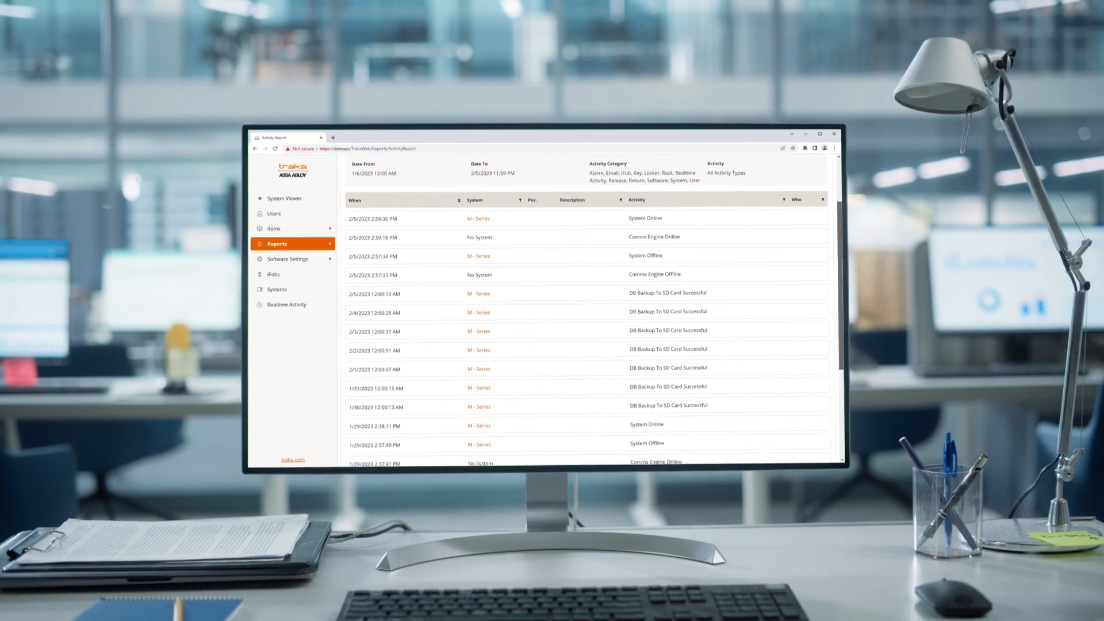
pyautogui.scroll(-3)
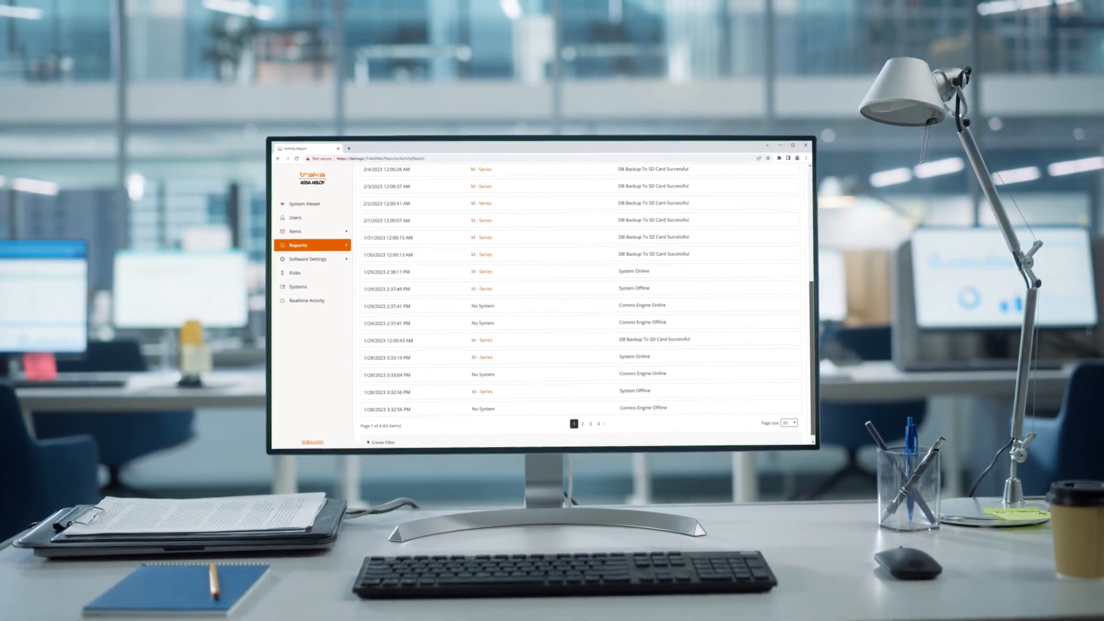